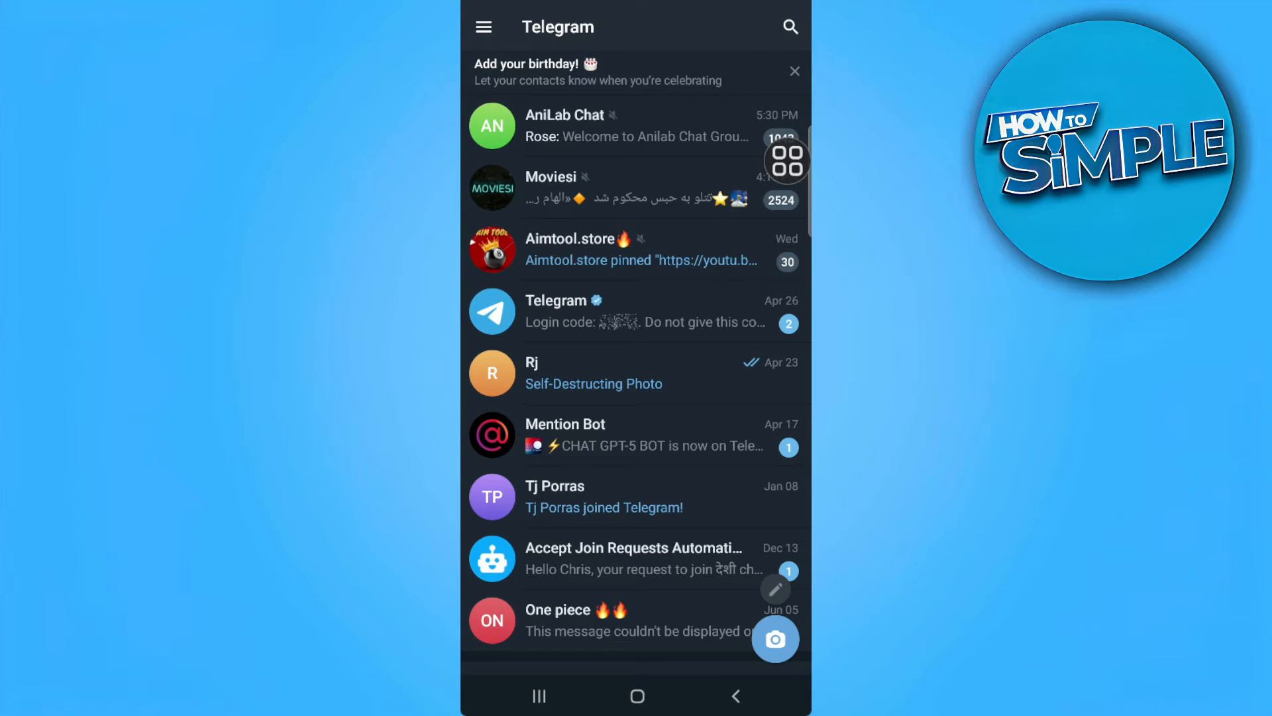
Search Telegram chats for 'saved' so Saved Messages appears in the results
left_click(789, 27)
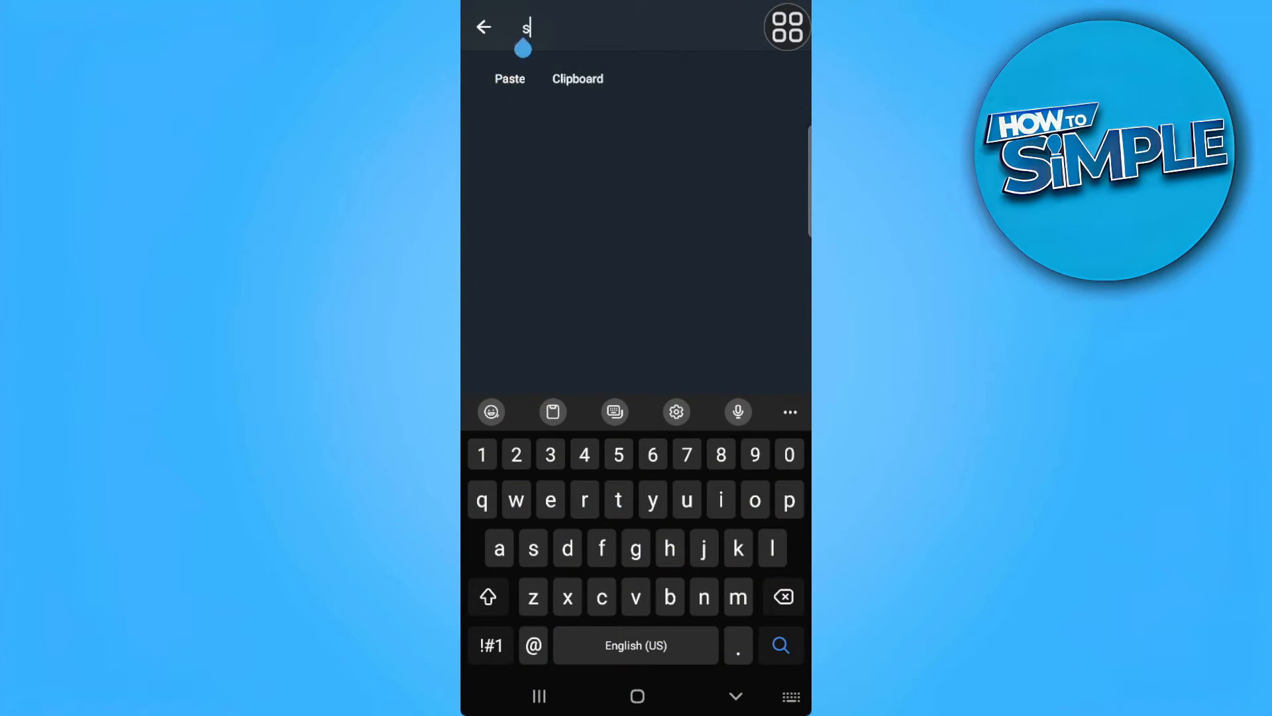
type("aved")
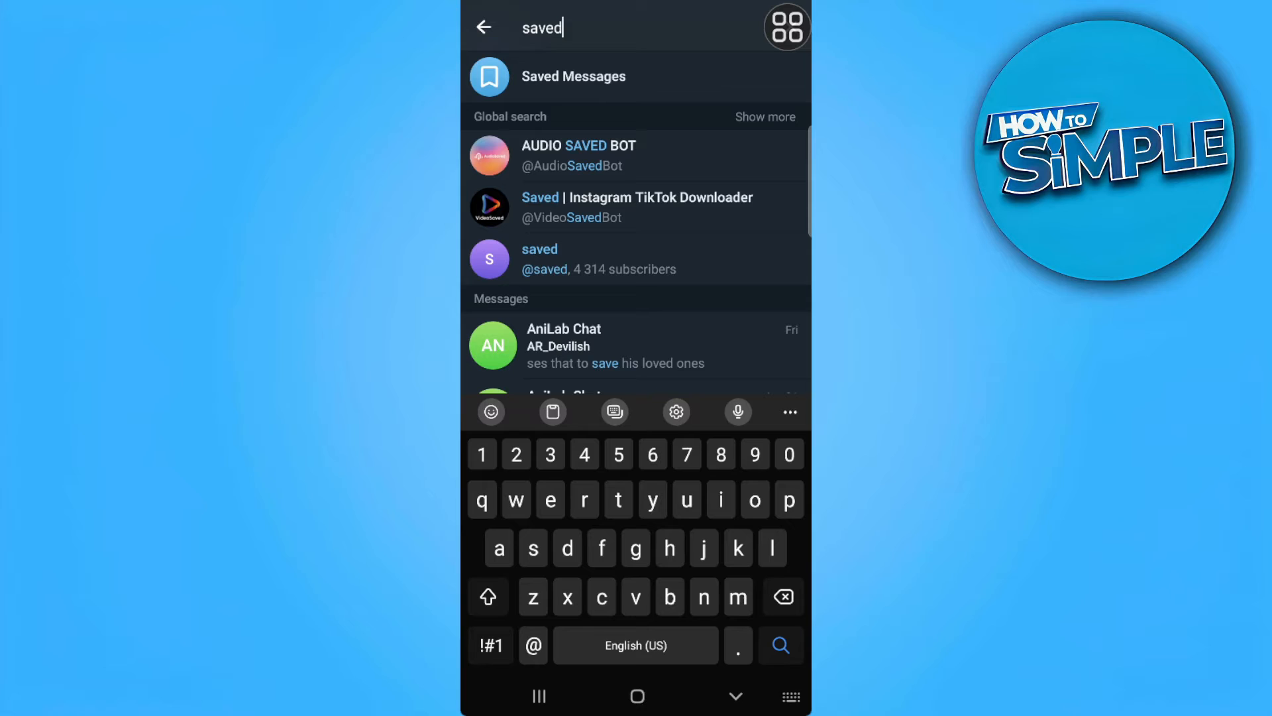
Open the Saved Messages chat from the search results
left_click(574, 77)
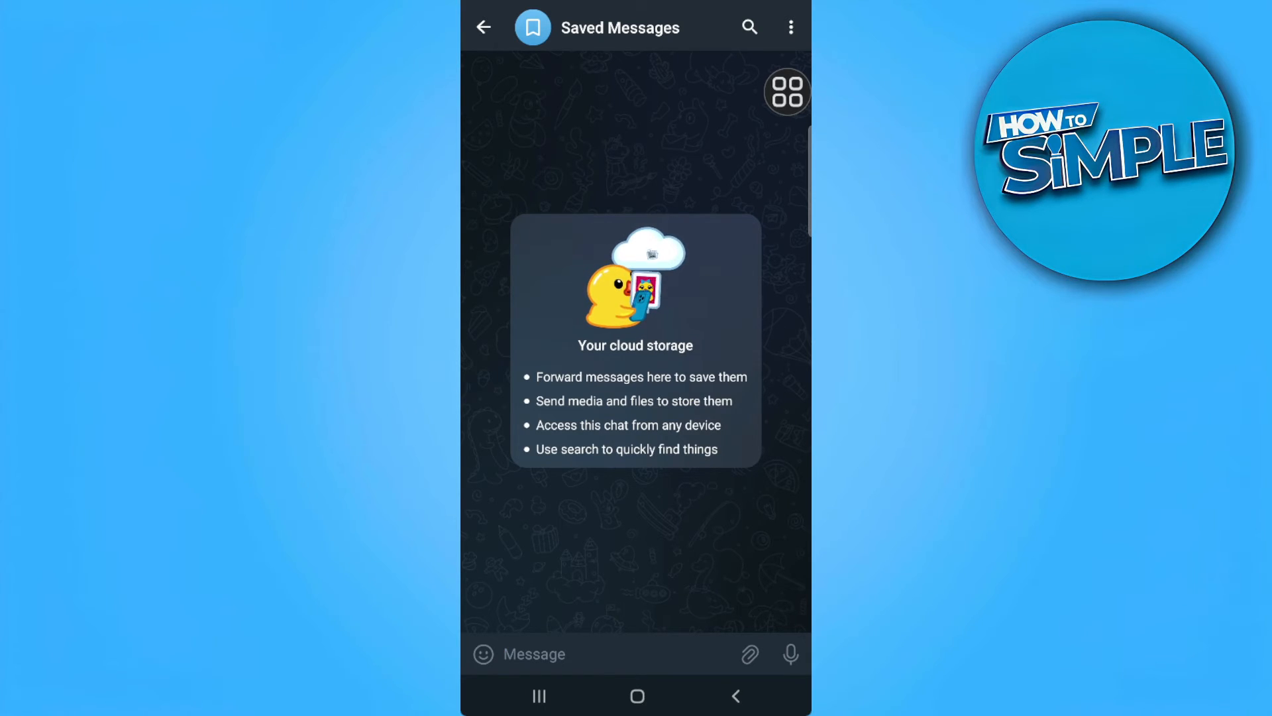
Forward the AniLab Chat message about how the app works into Saved Messages and return to the chat list
left_click(483, 27)
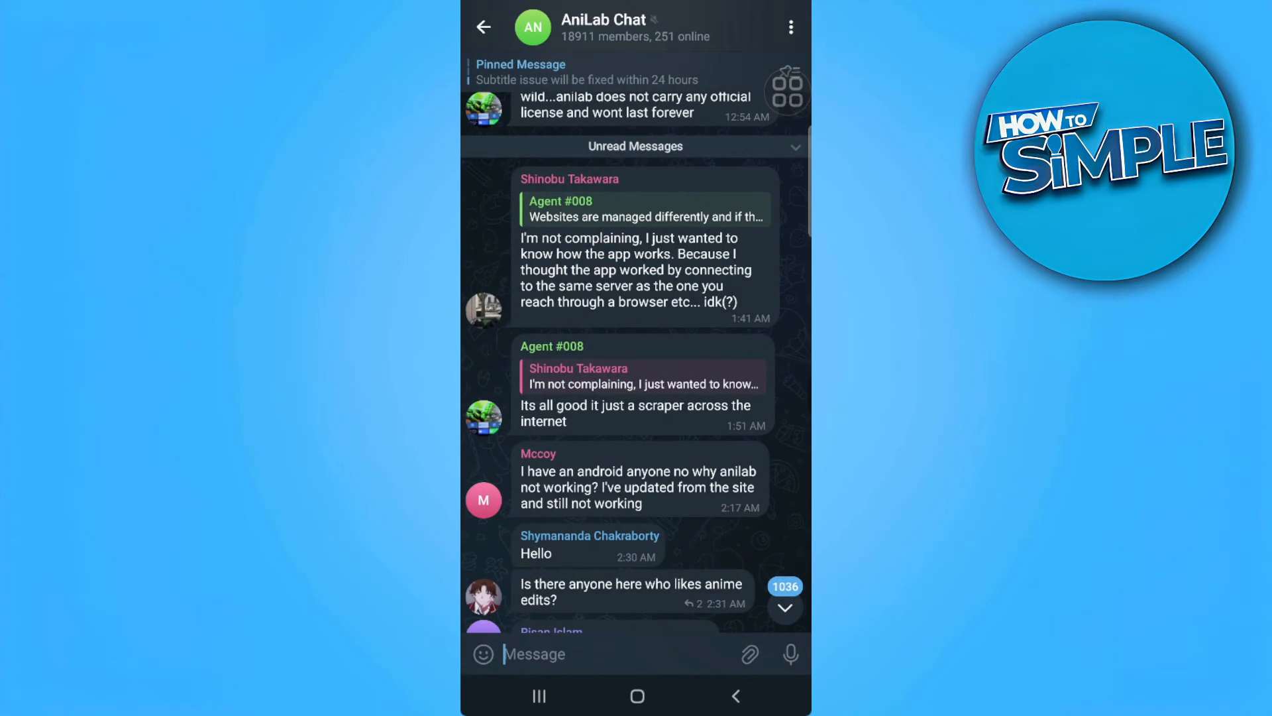
left_click(637, 276)
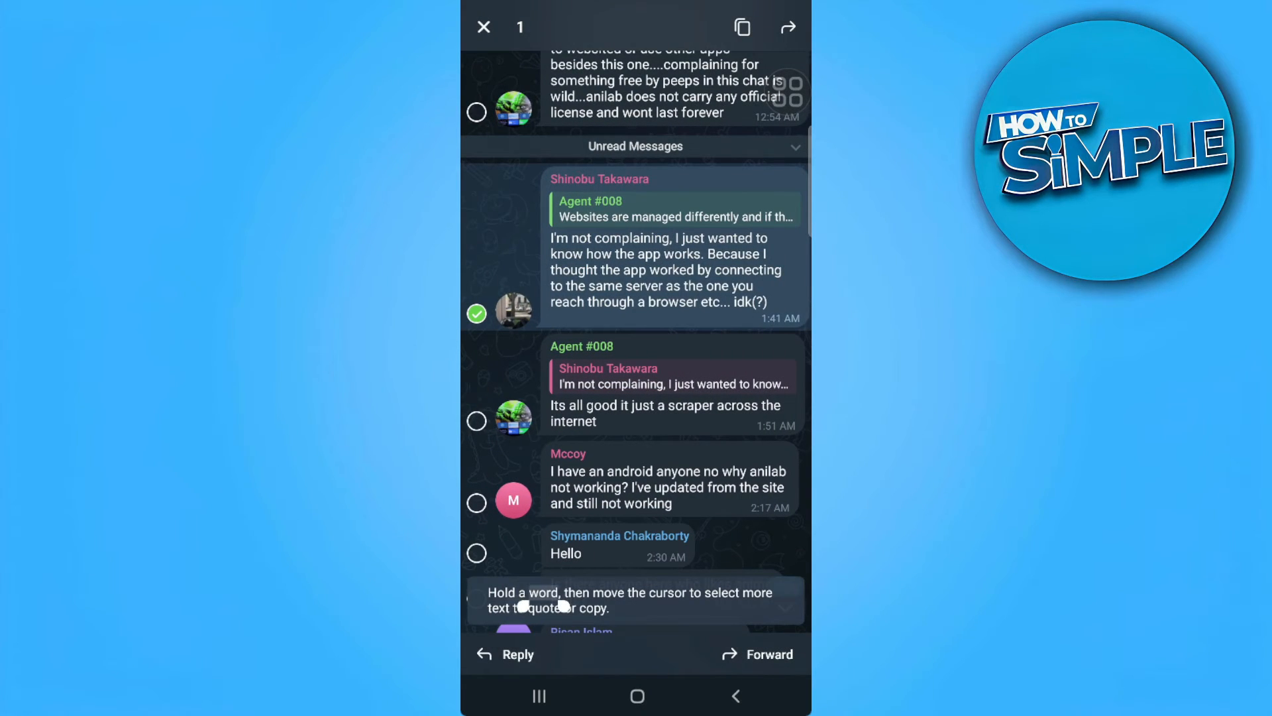
left_click(769, 653)
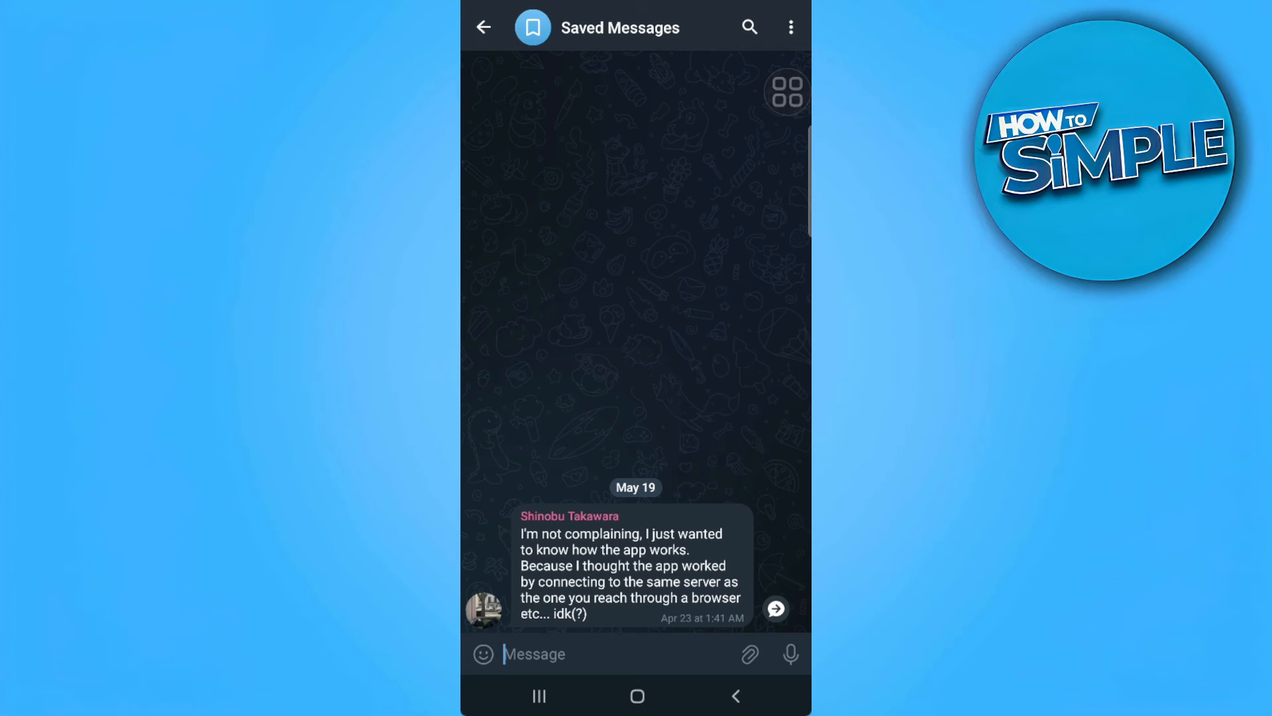
left_click(483, 26)
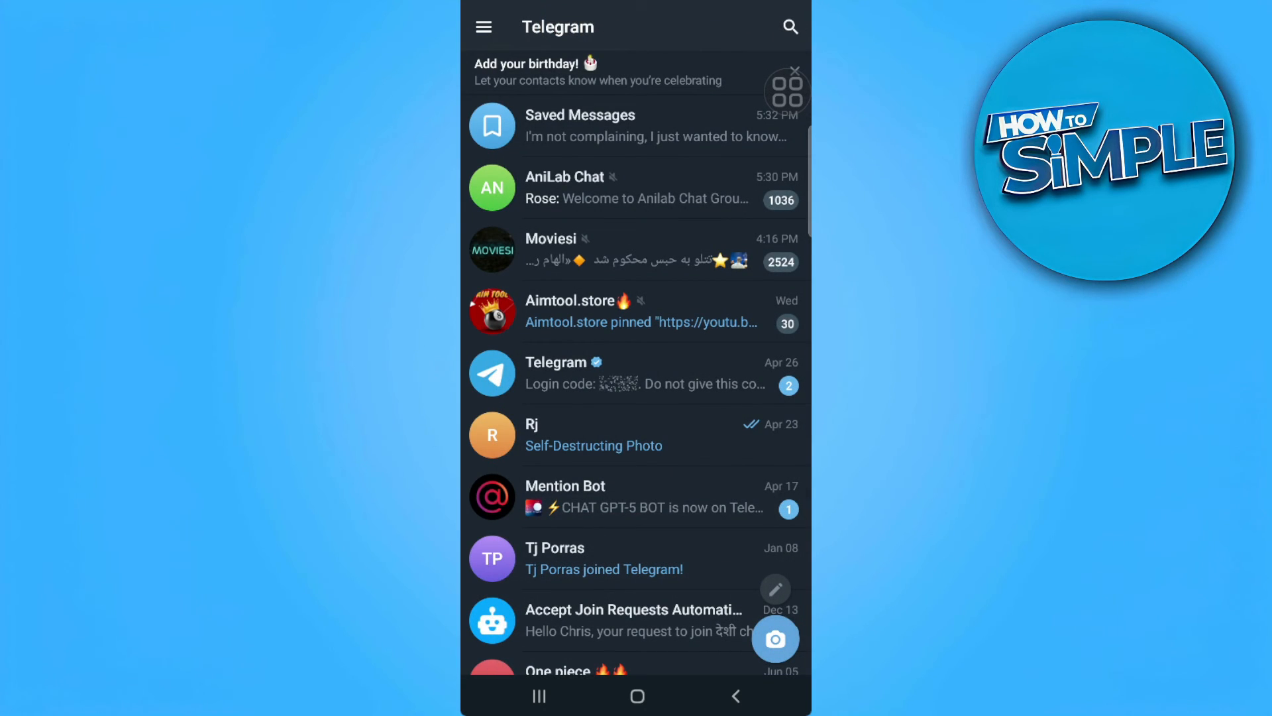